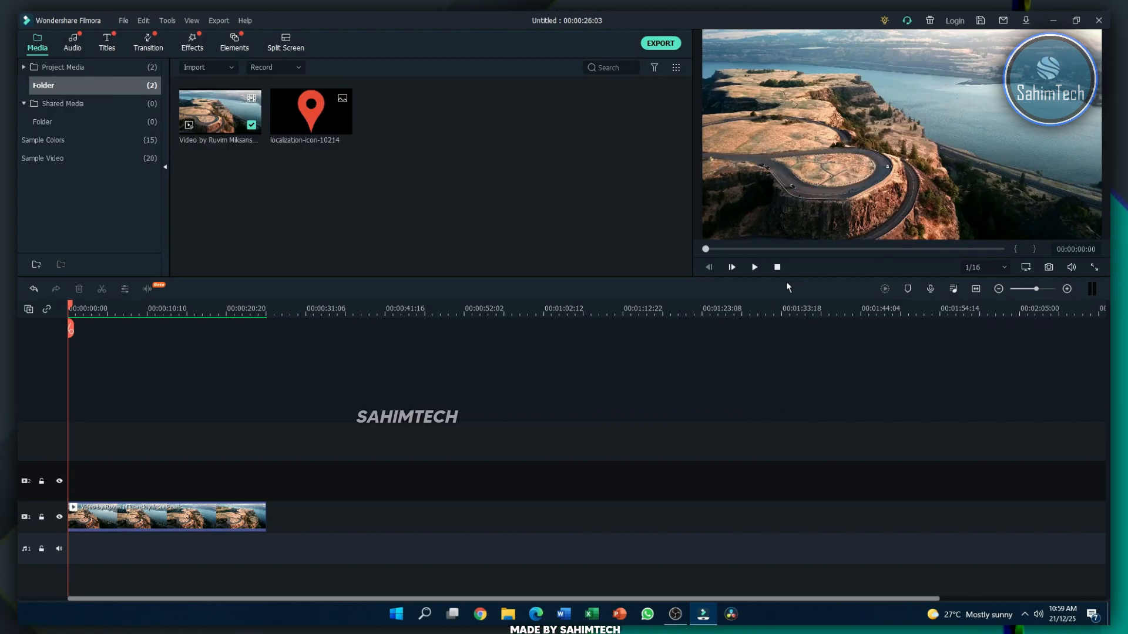
# Preview the drone footage briefly and rewind it to the beginning
pyautogui.click(729, 268)
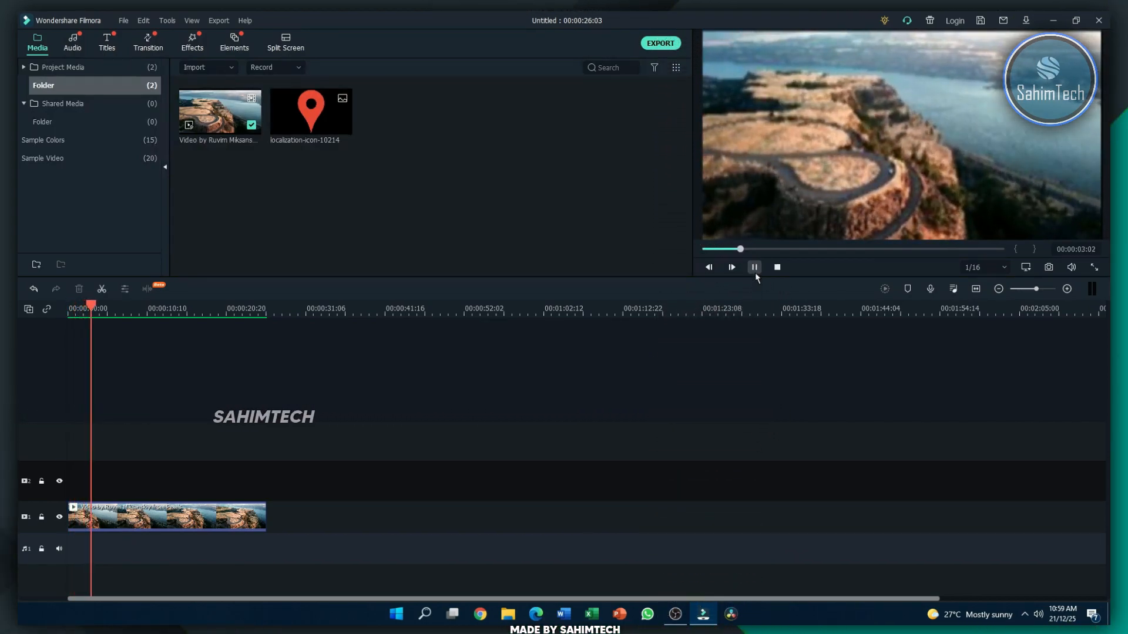
pyautogui.click(754, 267)
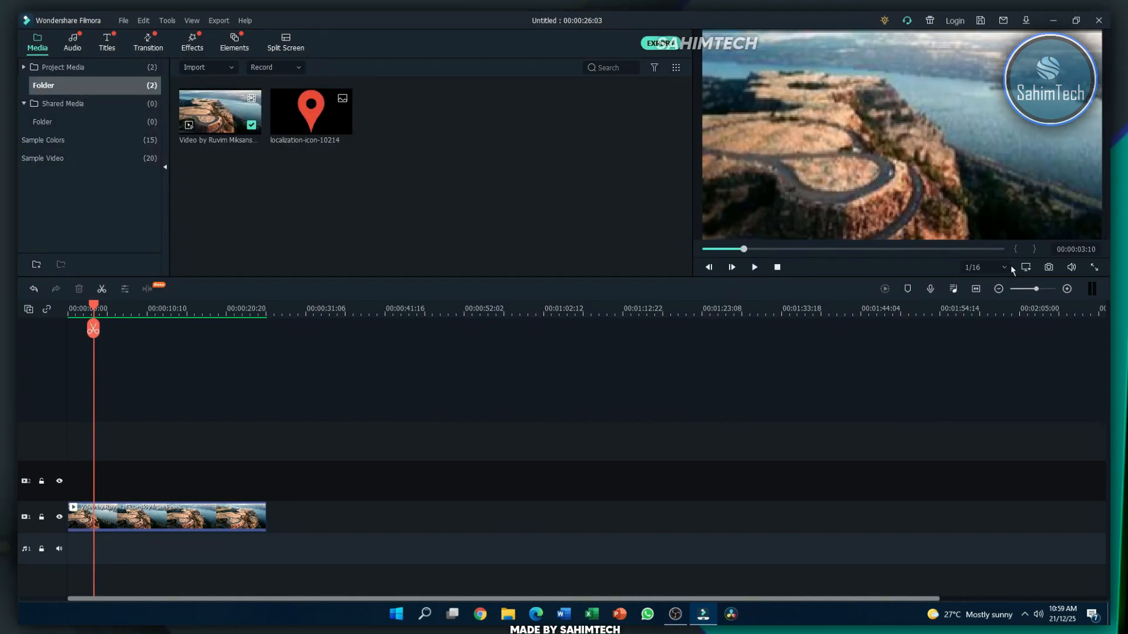
pyautogui.click(983, 267)
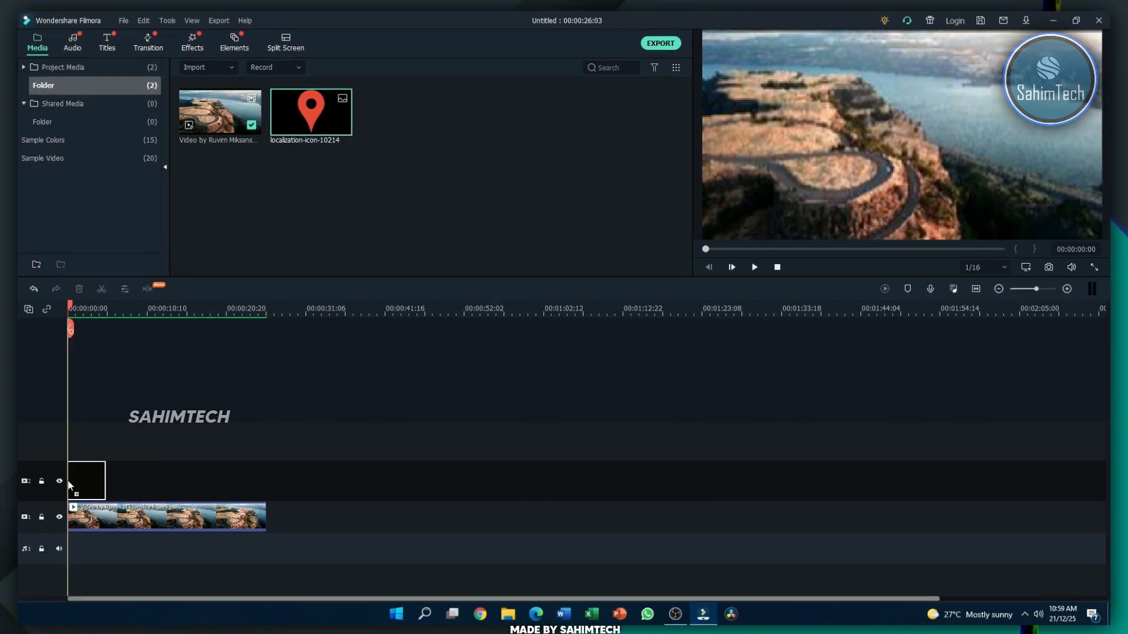
# Place the red pin image on track 2 above the drone clip and select it for resizing
pyautogui.moveTo(310, 112); pyautogui.dragTo(86, 480)
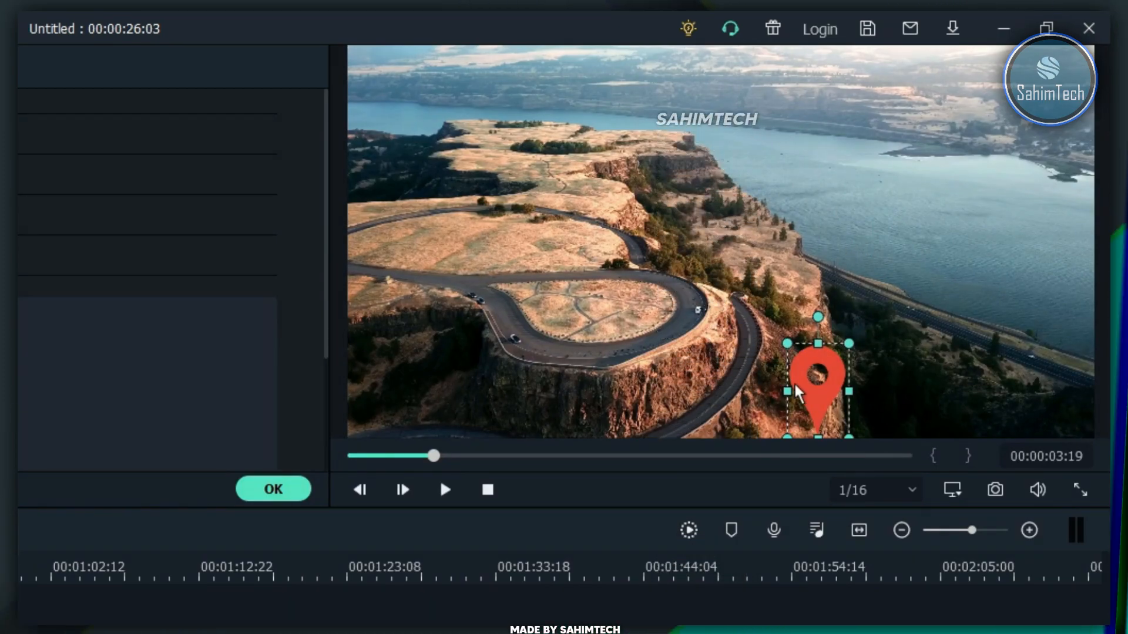
pyautogui.click(1046, 28)
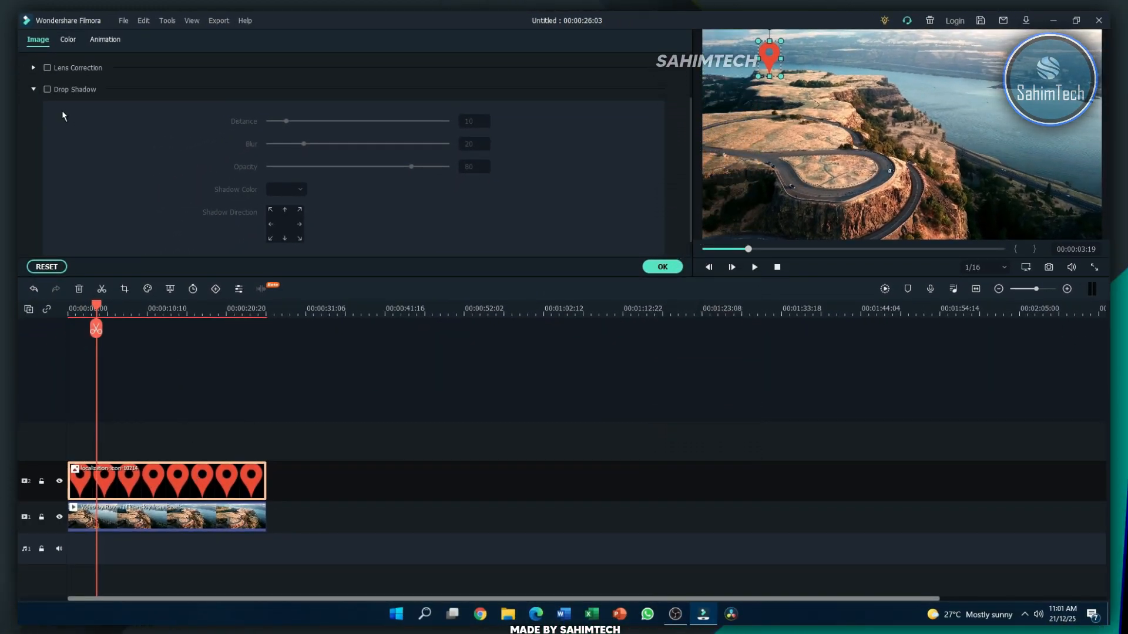
# Apply a drop shadow to the pin with Distance 0 and Blur 9
pyautogui.click(46, 90)
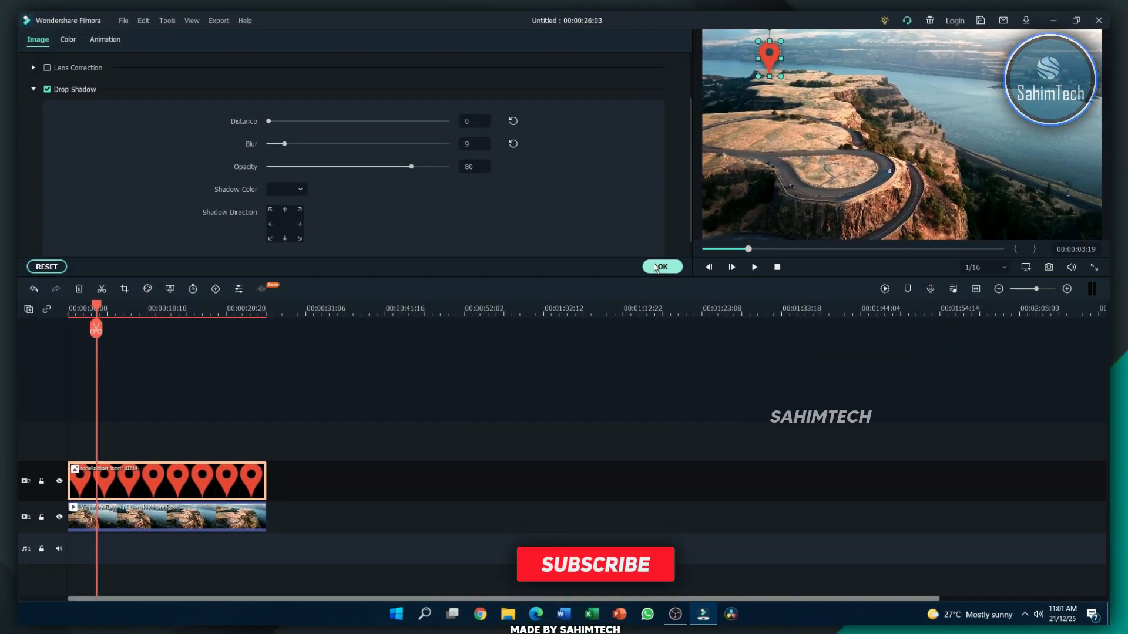
pyautogui.click(660, 267)
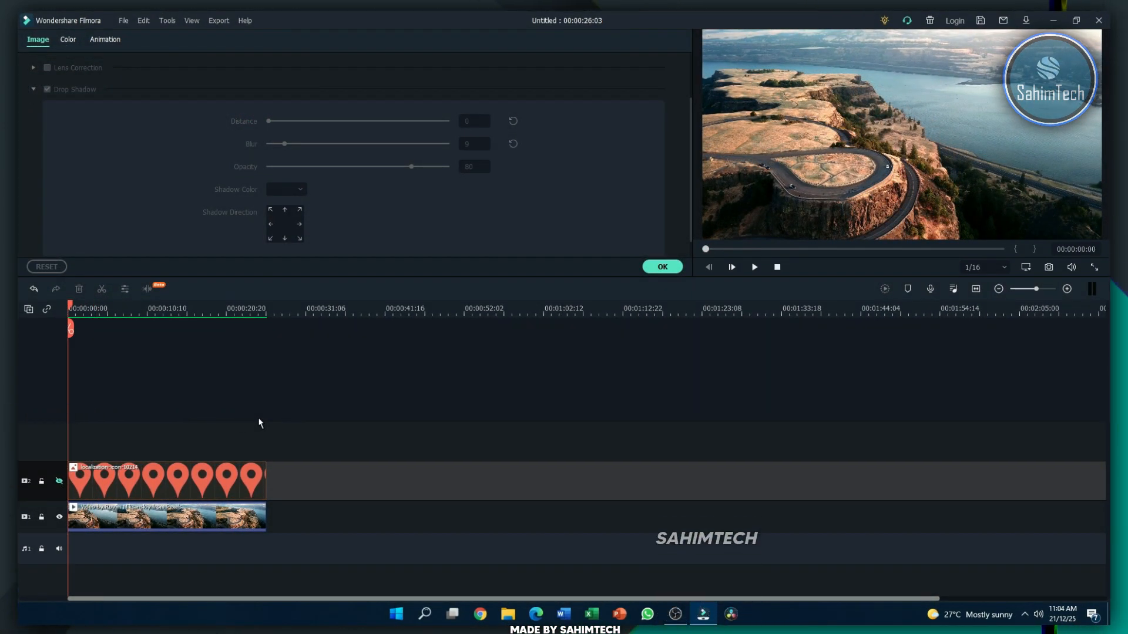
# Enable Motion Tracking on the drone clip with the tracking box fitted over the cliff tip
pyautogui.click(165, 517)
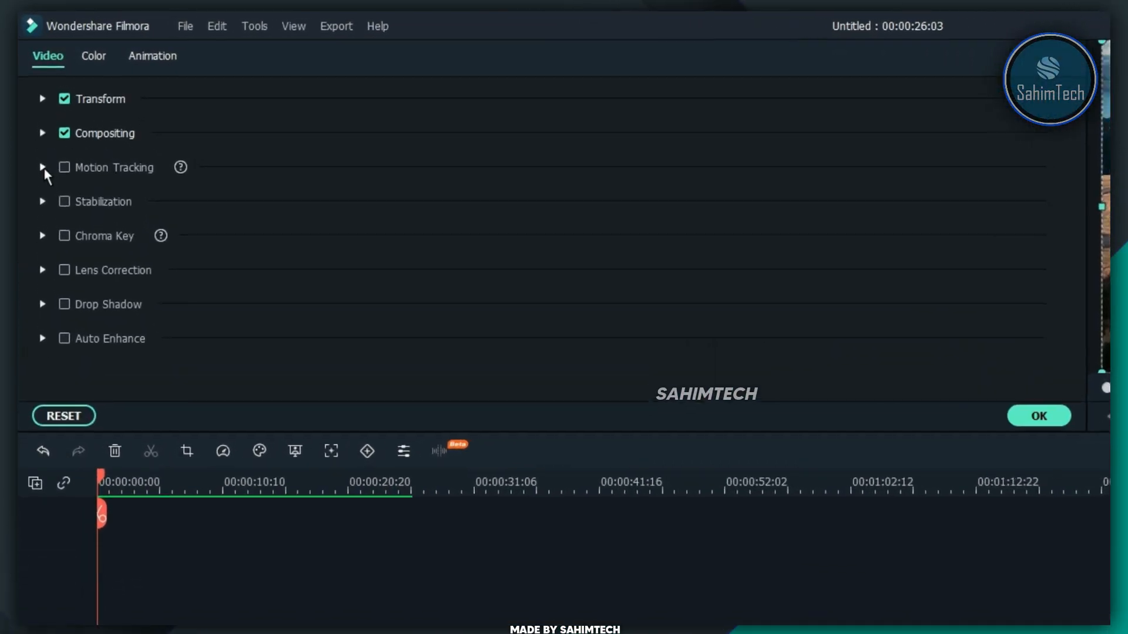
pyautogui.click(42, 168)
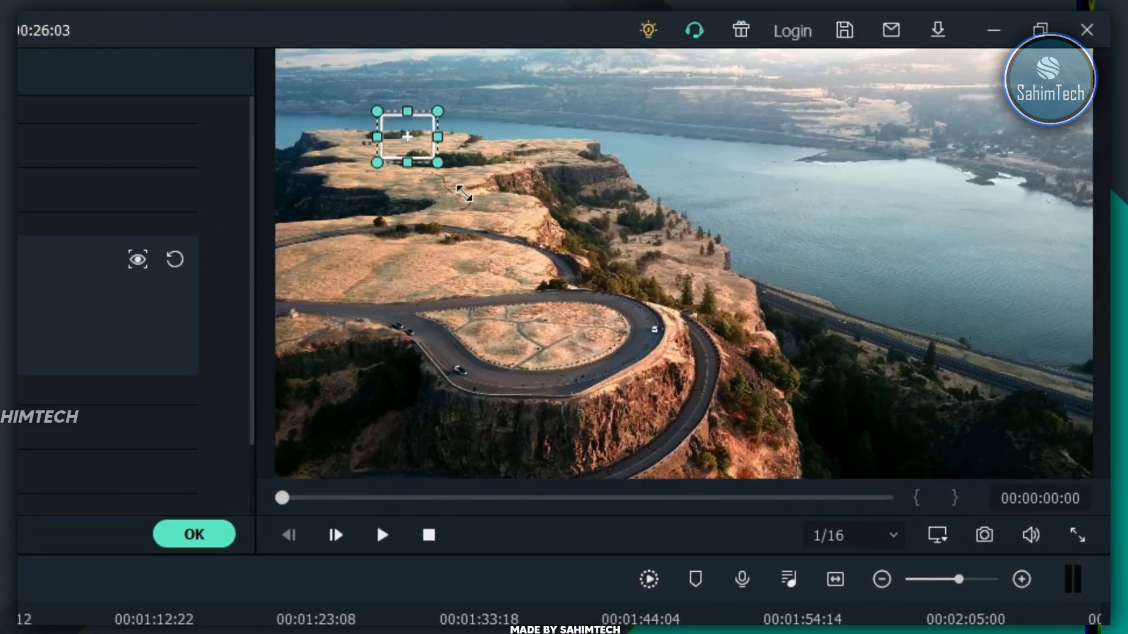
pyautogui.moveTo(408, 137); pyautogui.dragTo(617, 264)
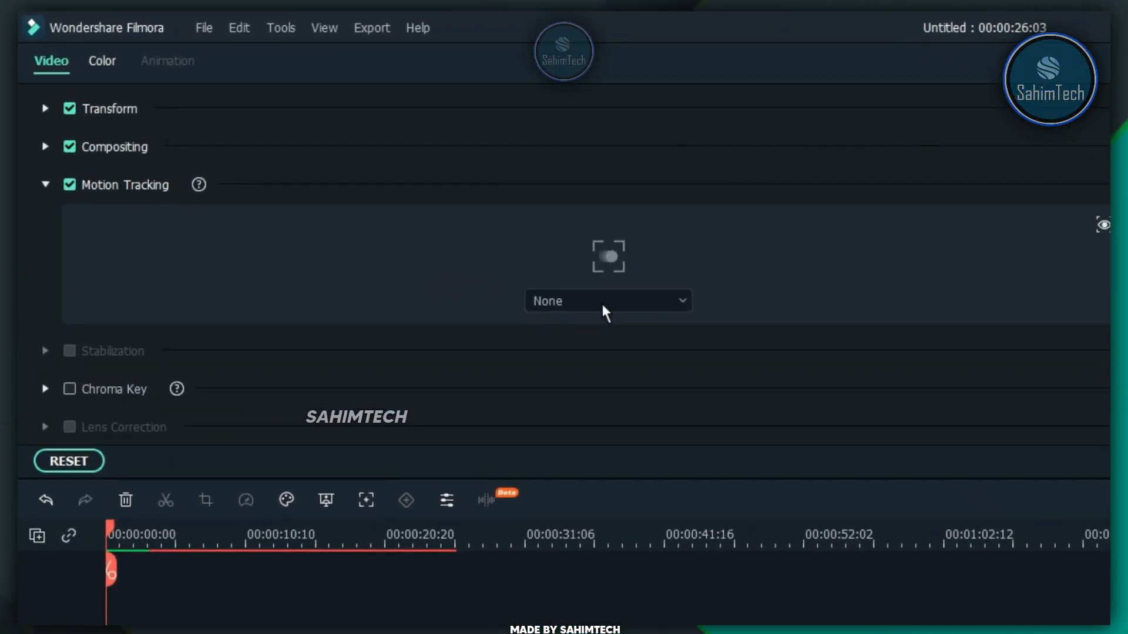
# Choose localization-icon-10214 as the element that follows the motion track
pyautogui.click(606, 300)
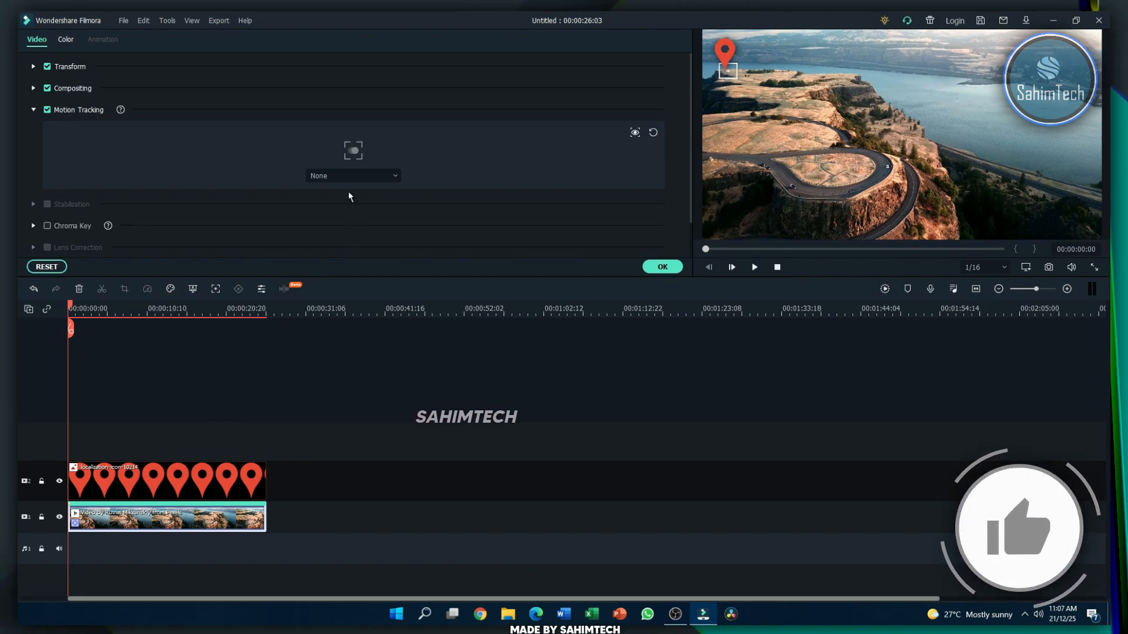
pyautogui.click(351, 175)
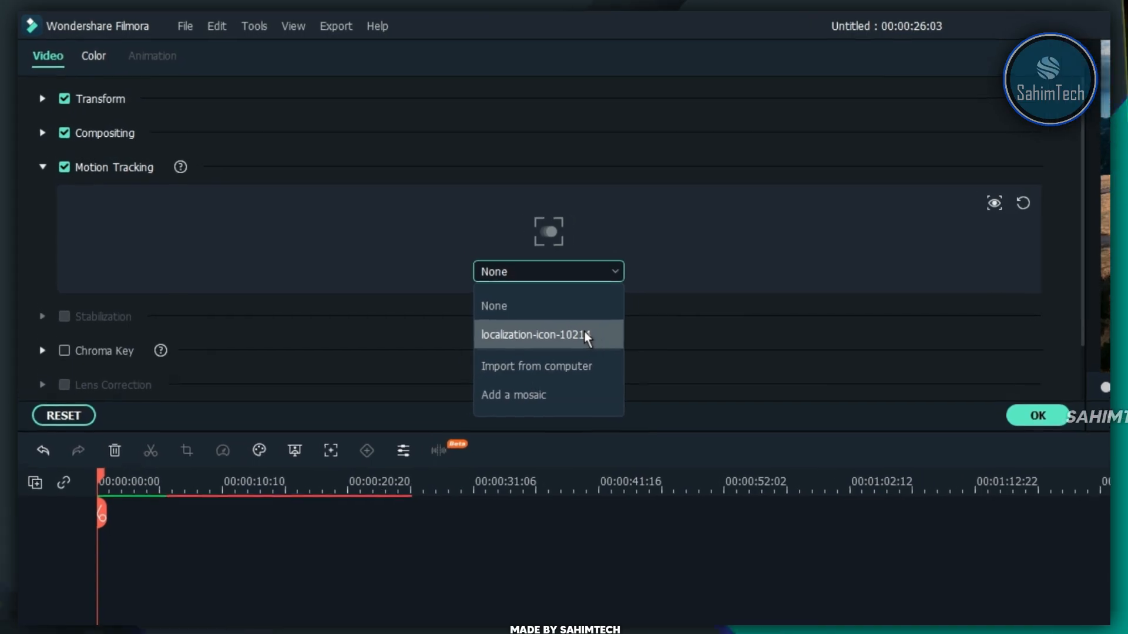
pyautogui.click(536, 334)
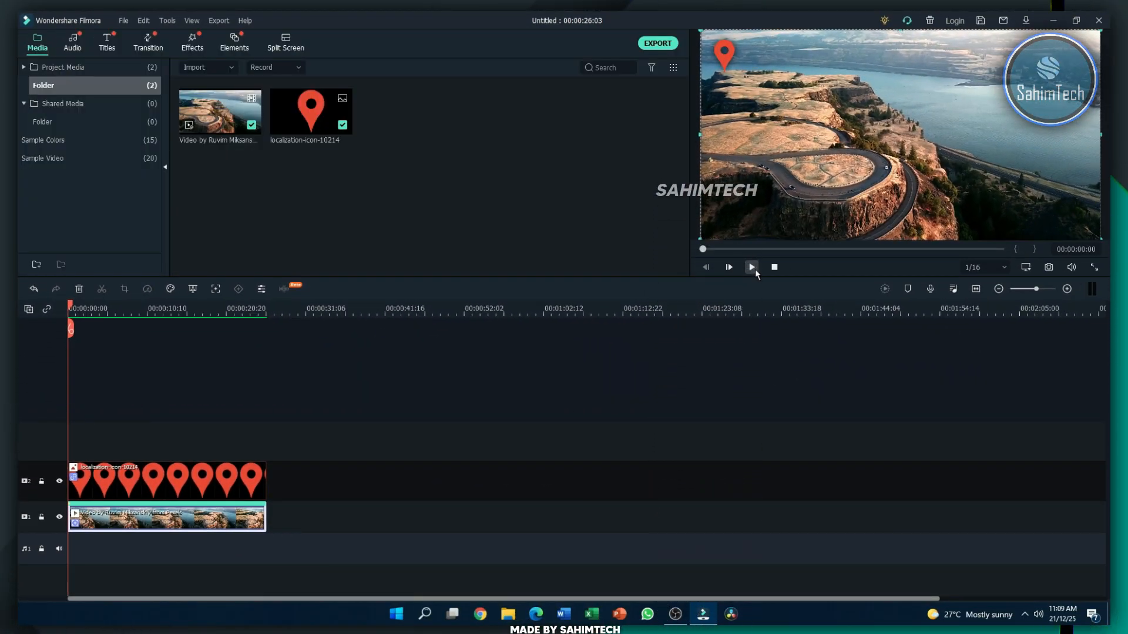
# Play the tracked result full screen with the pin staying on the cliff tip
pyautogui.click(728, 267)
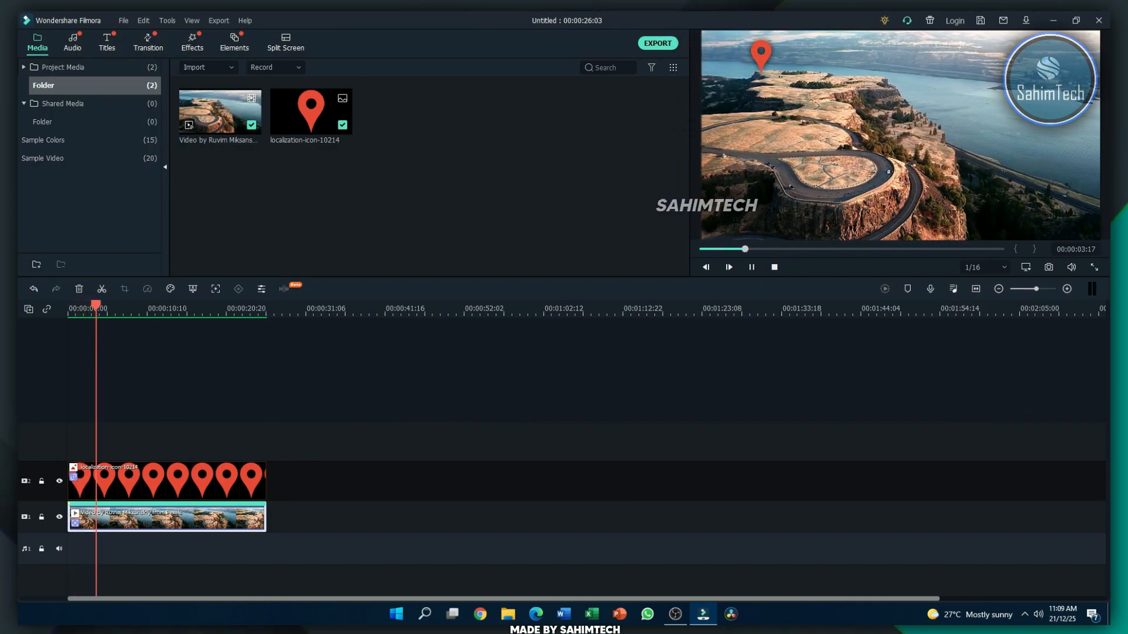
pyautogui.click(728, 266)
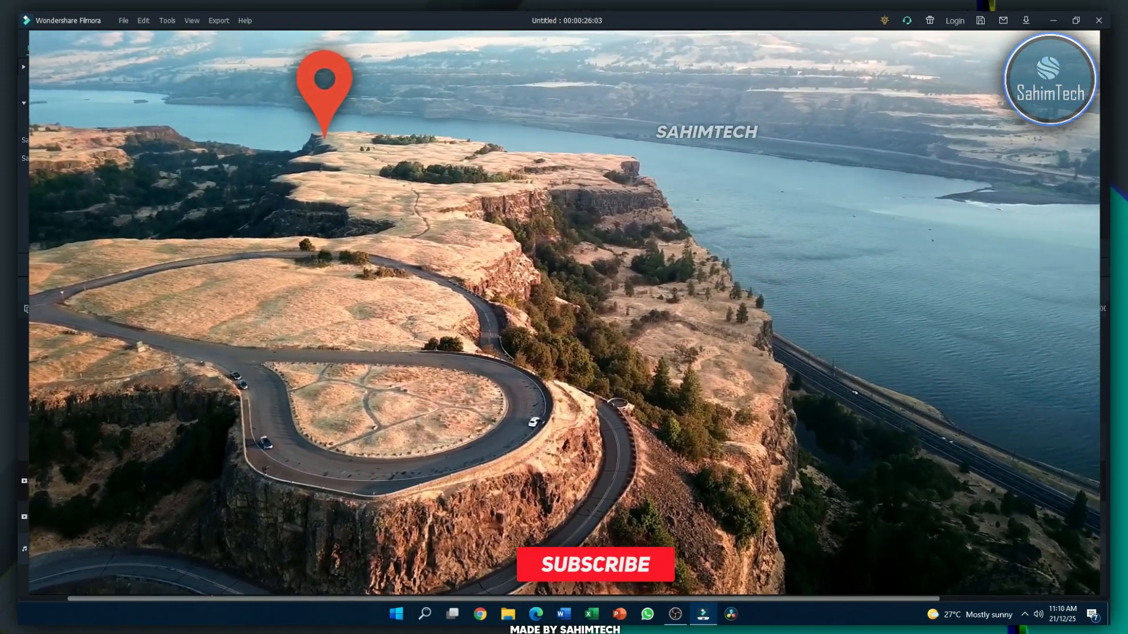
pyautogui.click(594, 565)
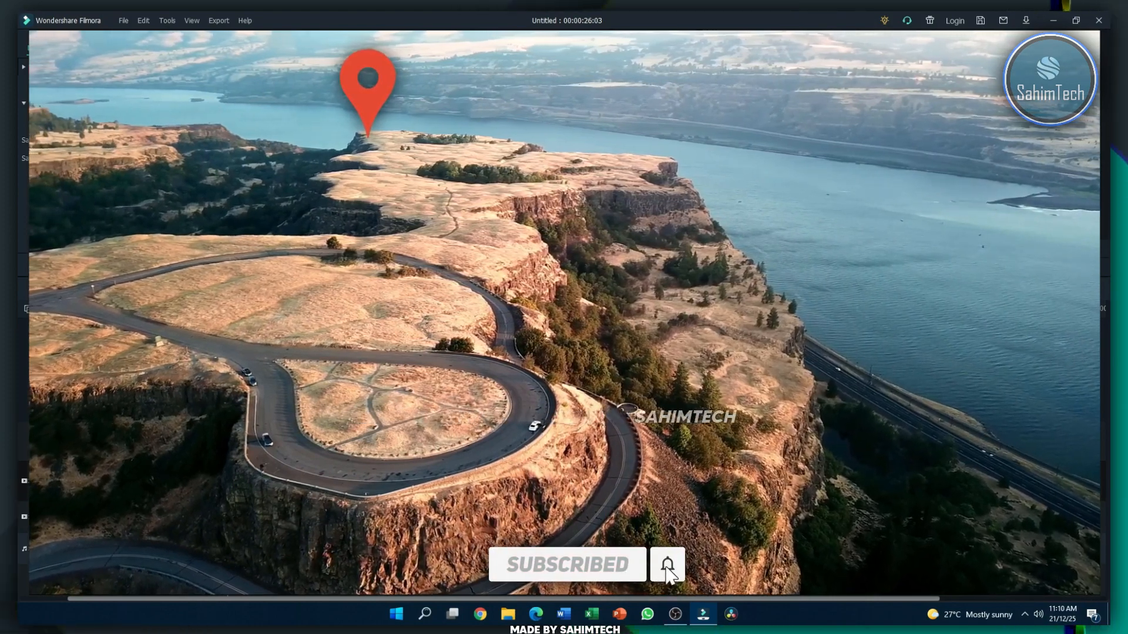